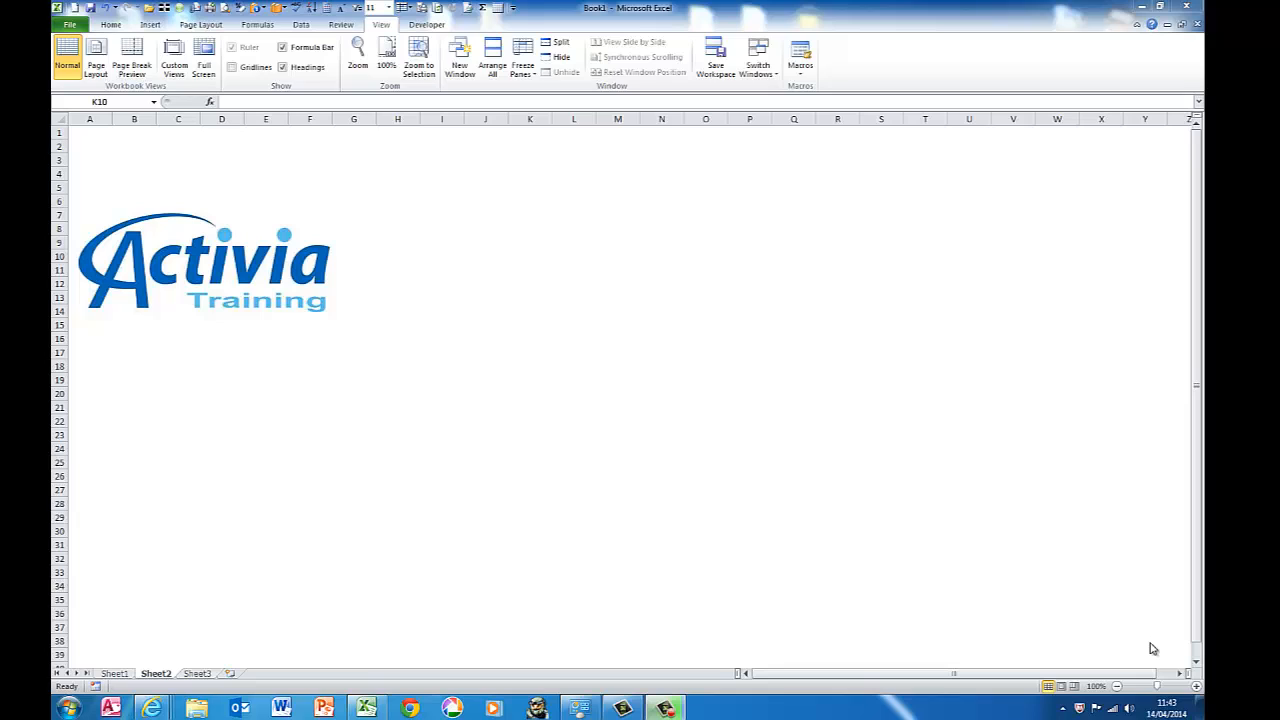
Step: Select cell K10 and display the ribbon KeyTips with Alt
click(529, 256)
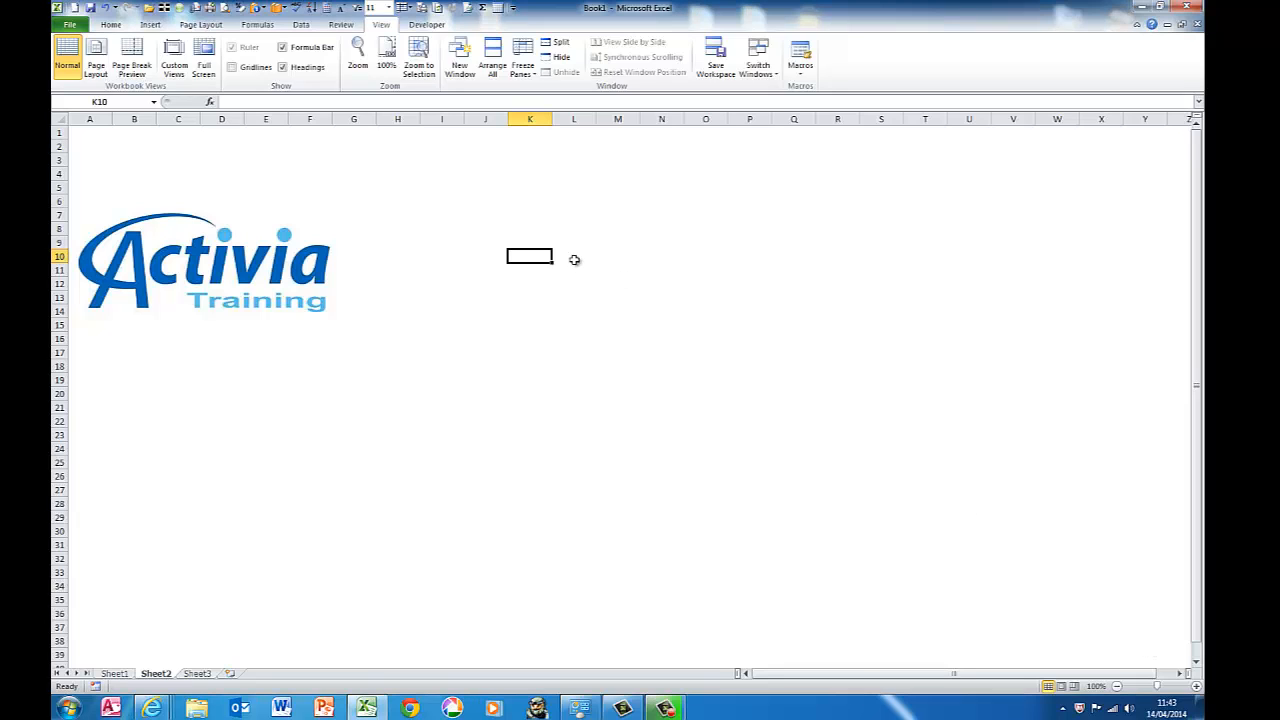
key(alt)
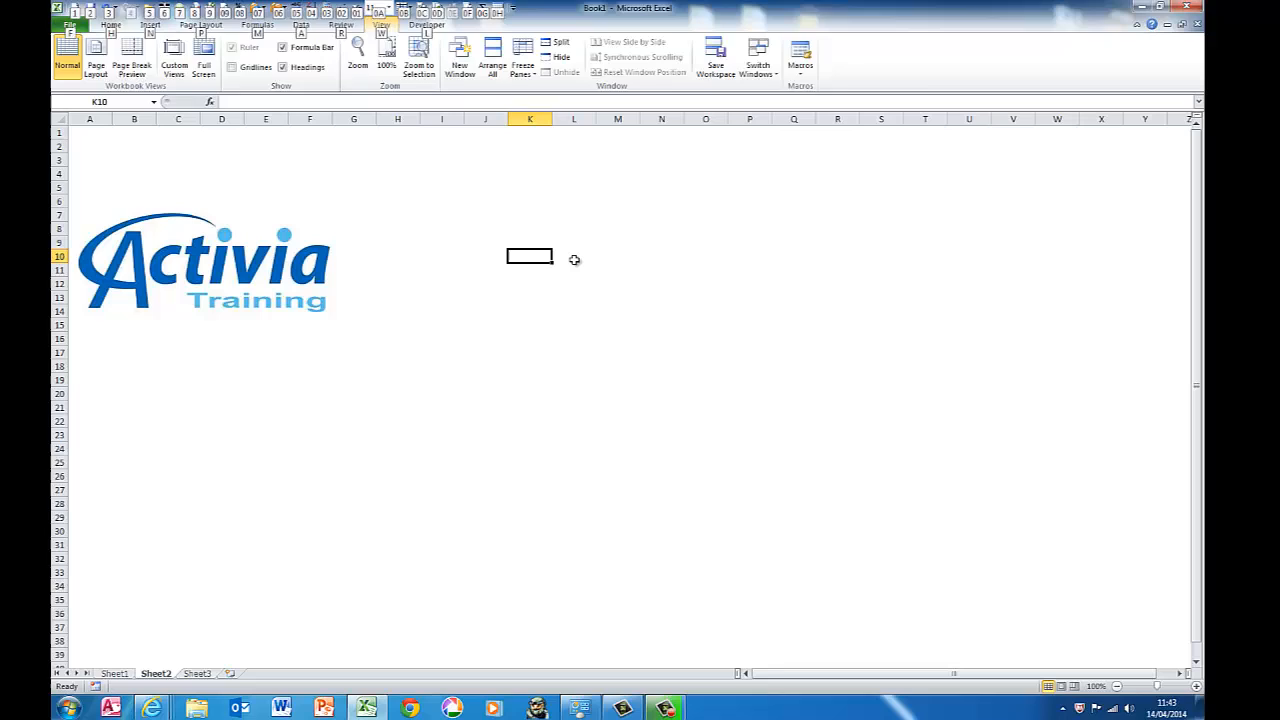
Step: Show the Insert tab commands and dismiss the KeyTips
click(149, 24)
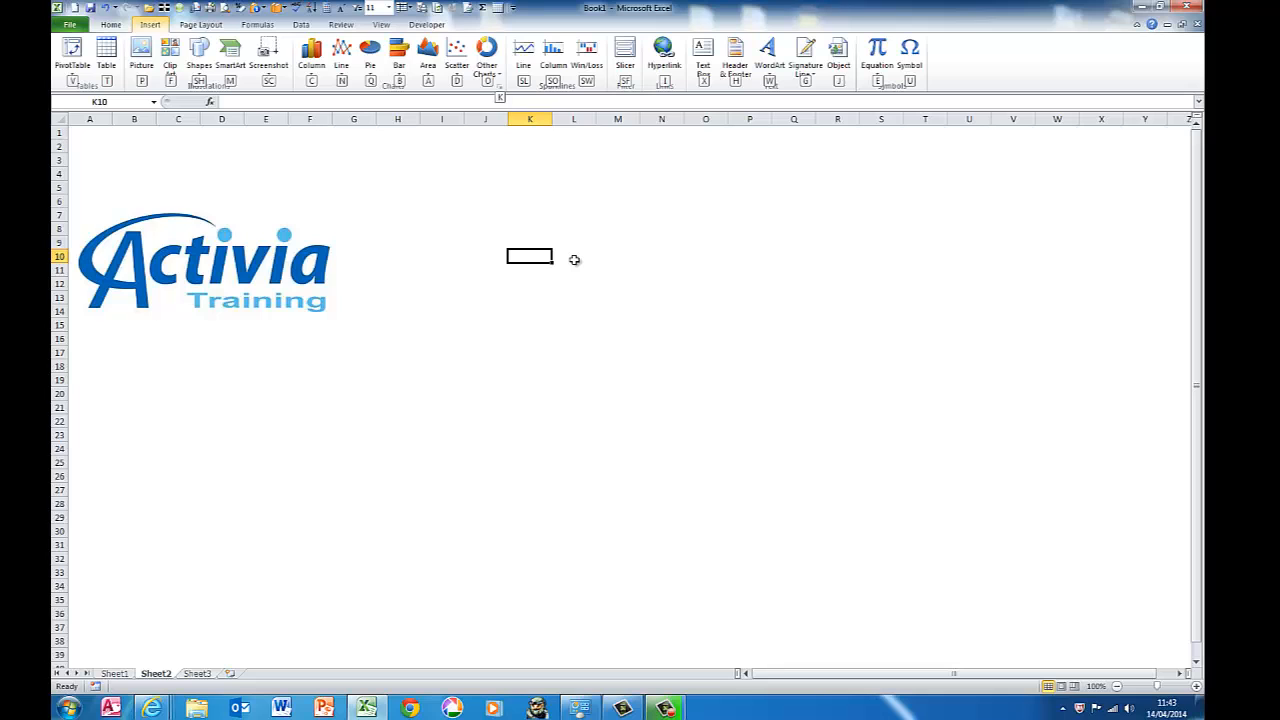
click(141, 50)
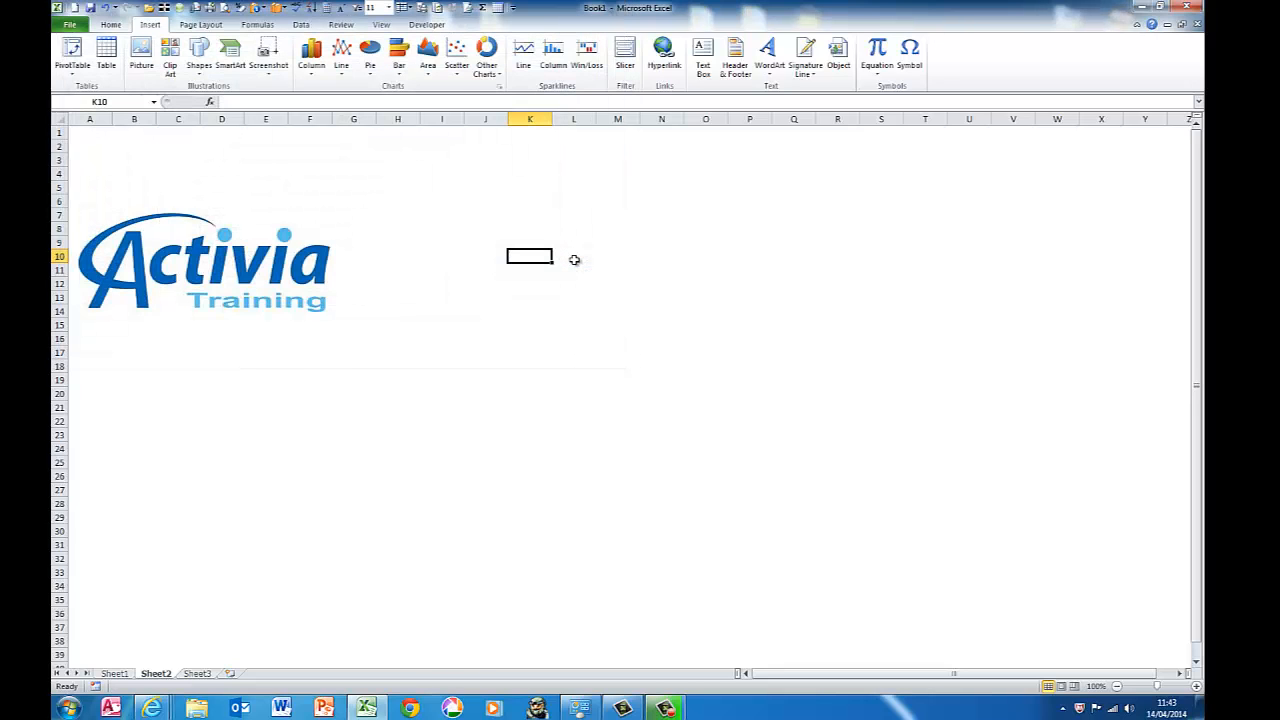
mouse_move(898, 215)
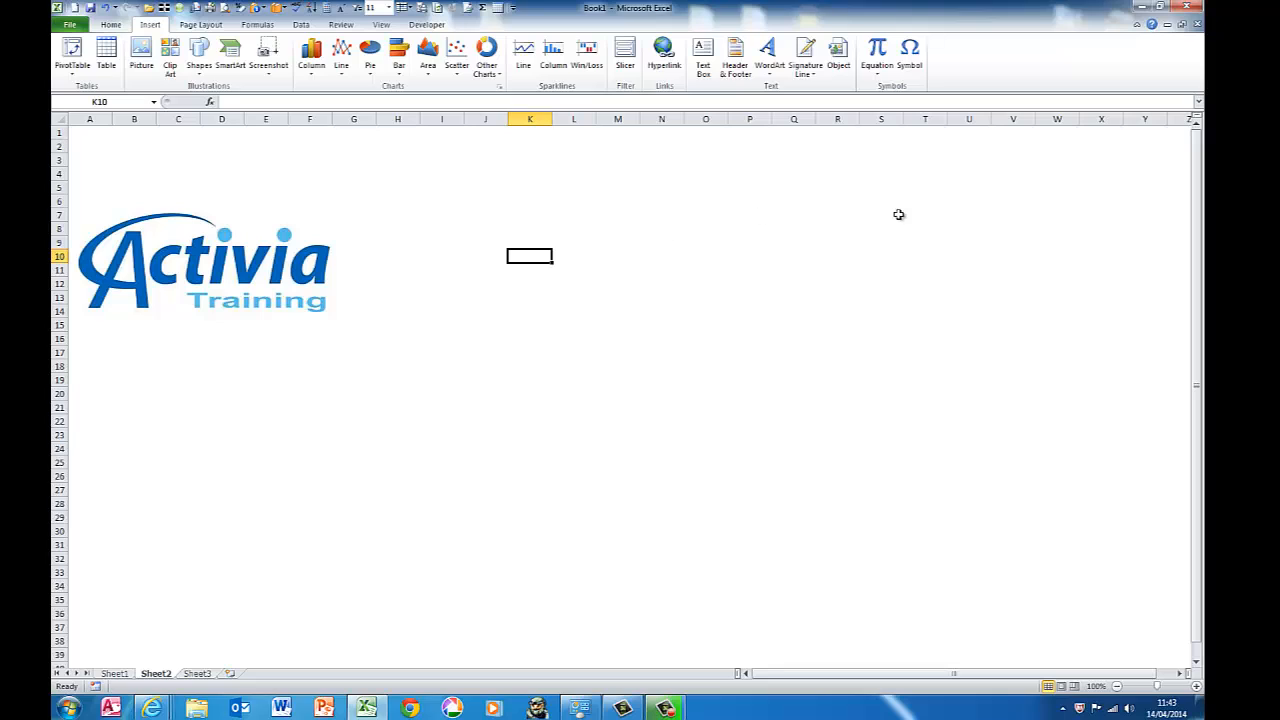
mouse_move(897, 214)
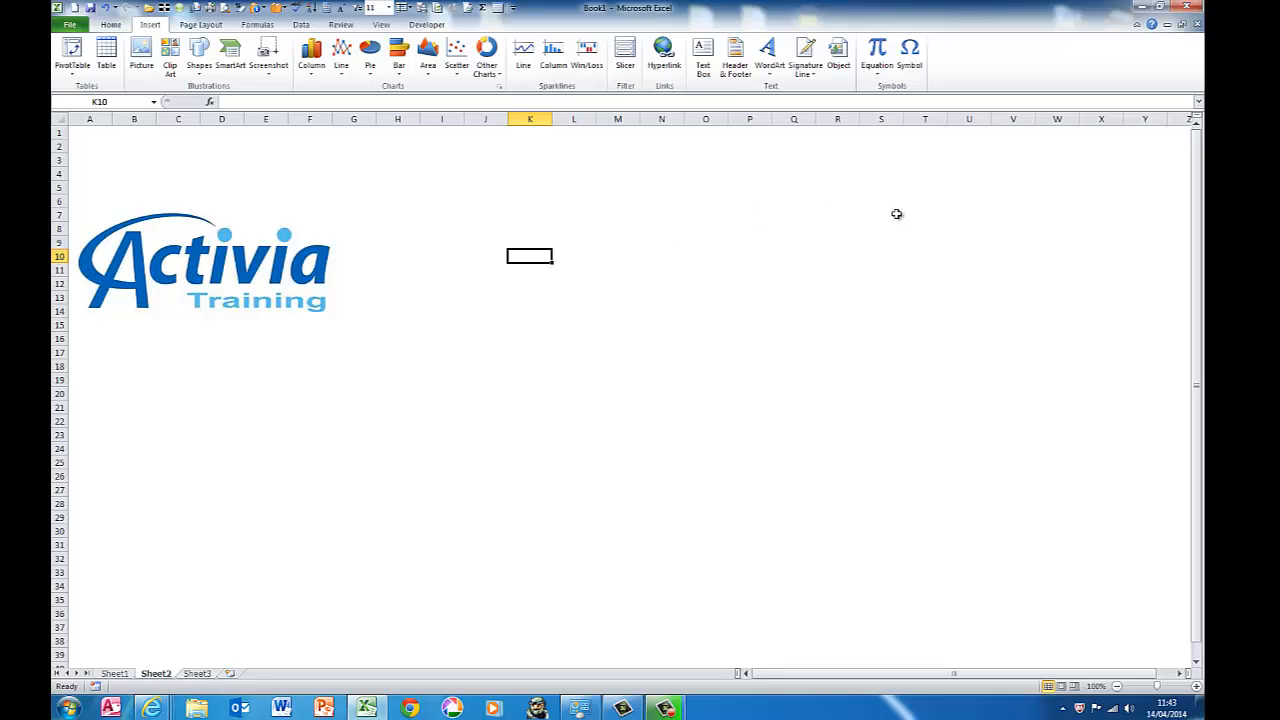
key(alt)
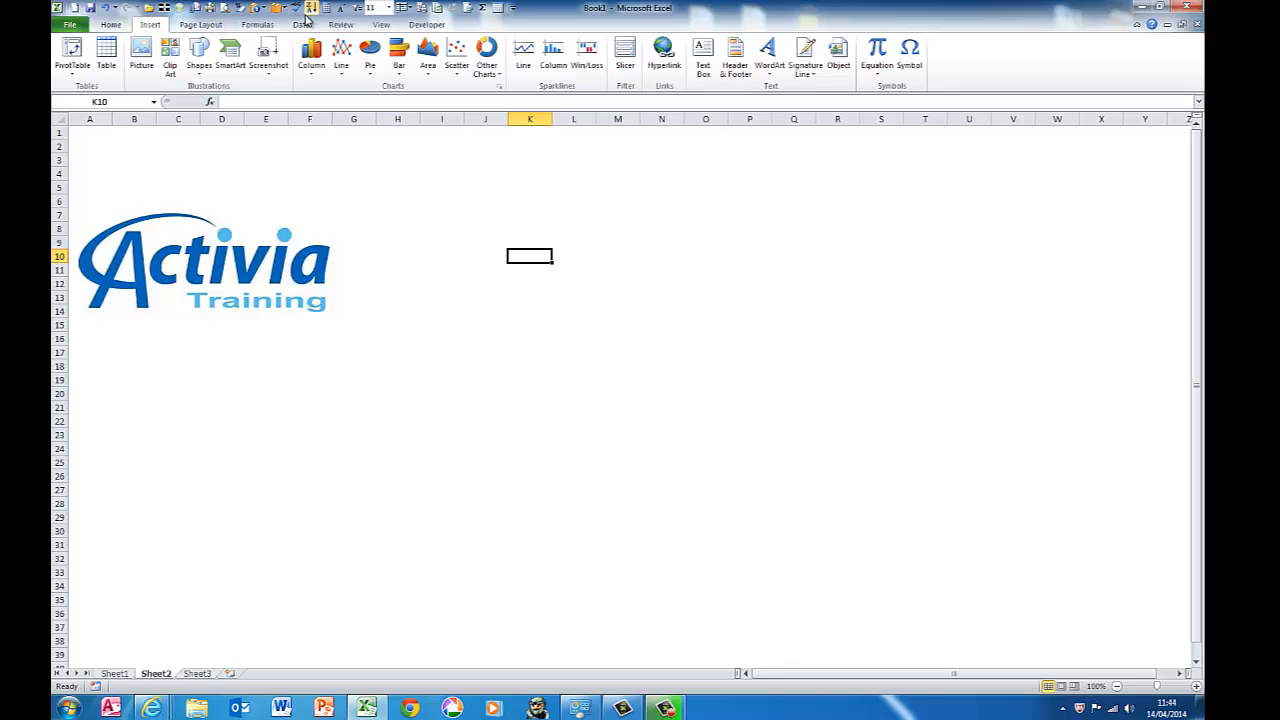
mouse_move(298, 8)
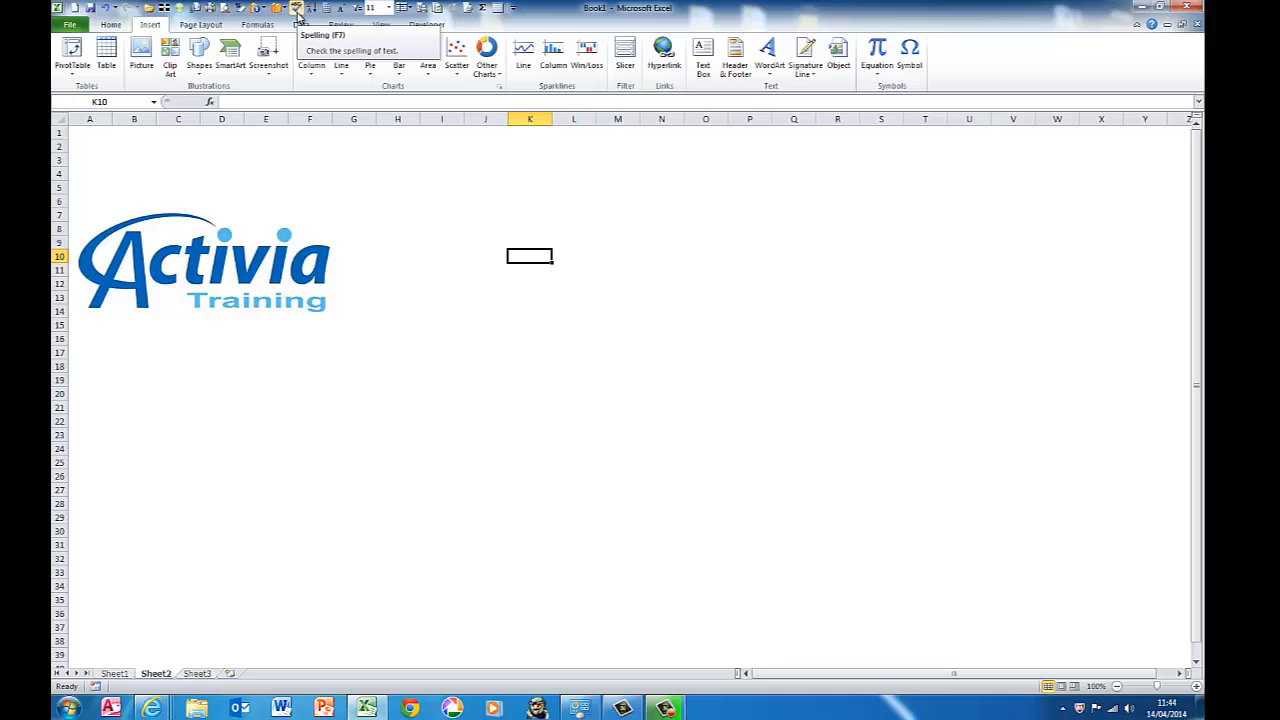
mouse_move(349, 214)
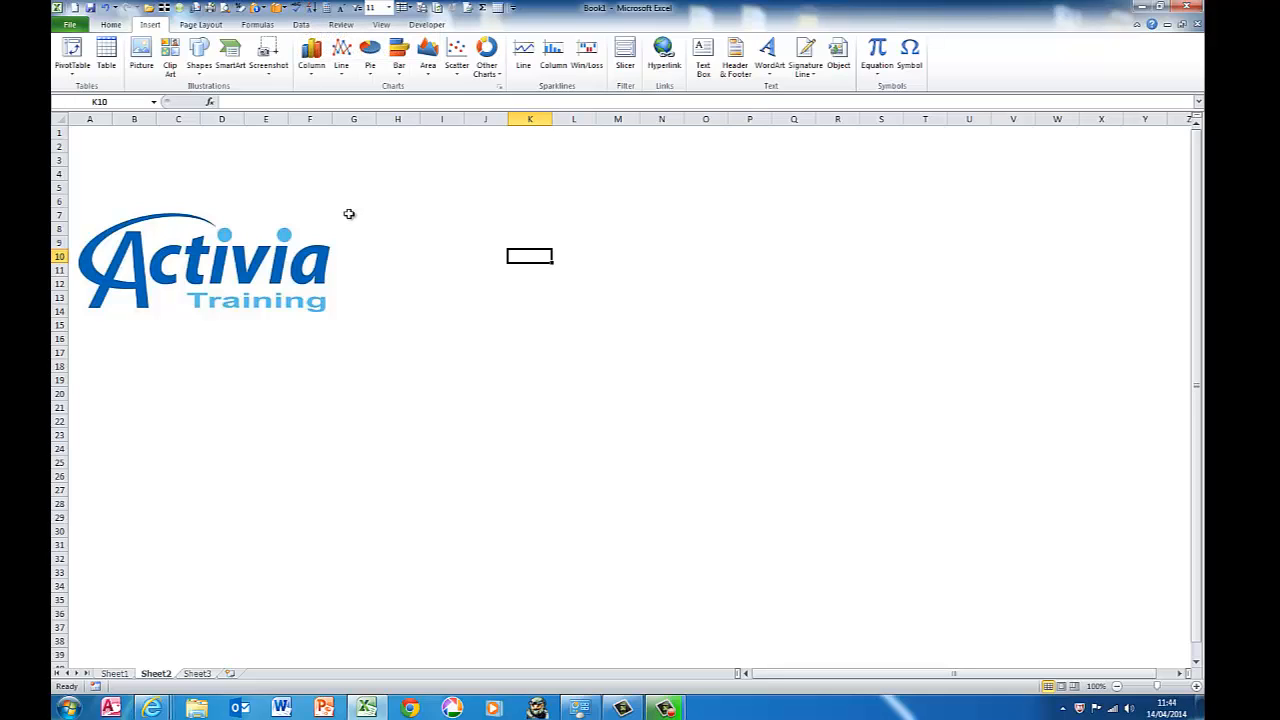
Step: Run a spelling check on the logo sheet via the Alt shortcut
key(alt)
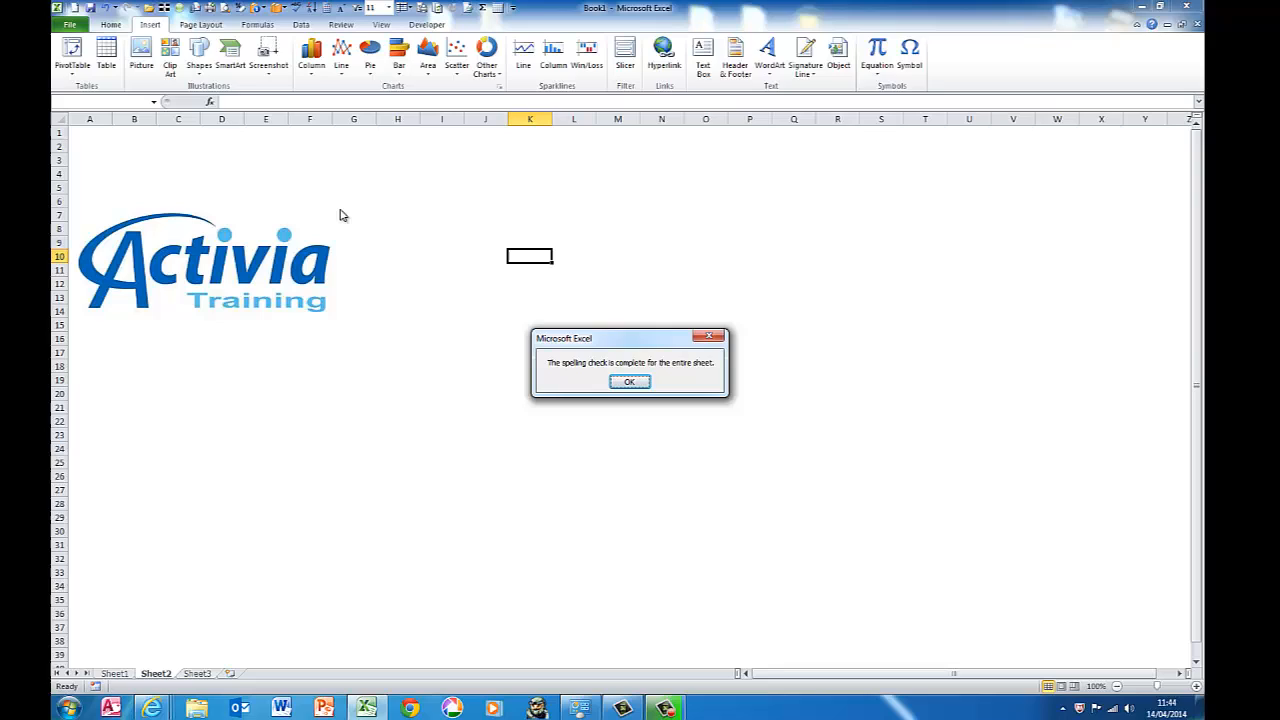
mouse_move(629, 277)
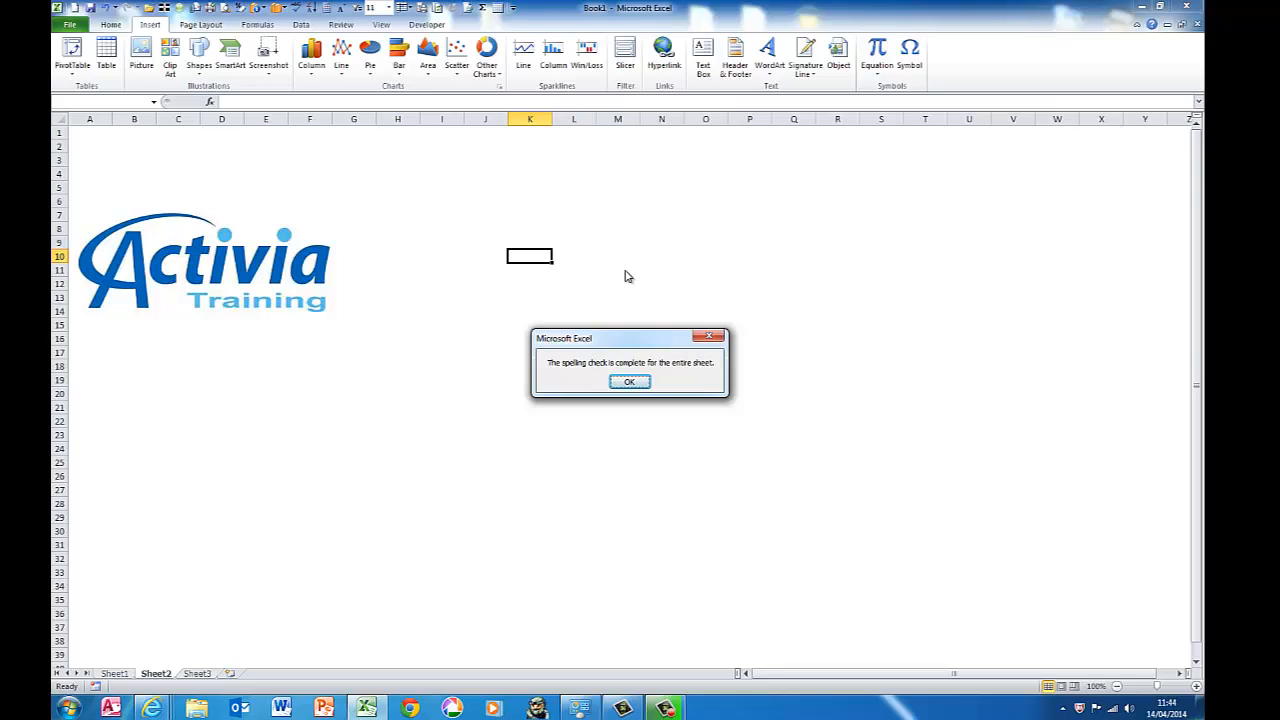